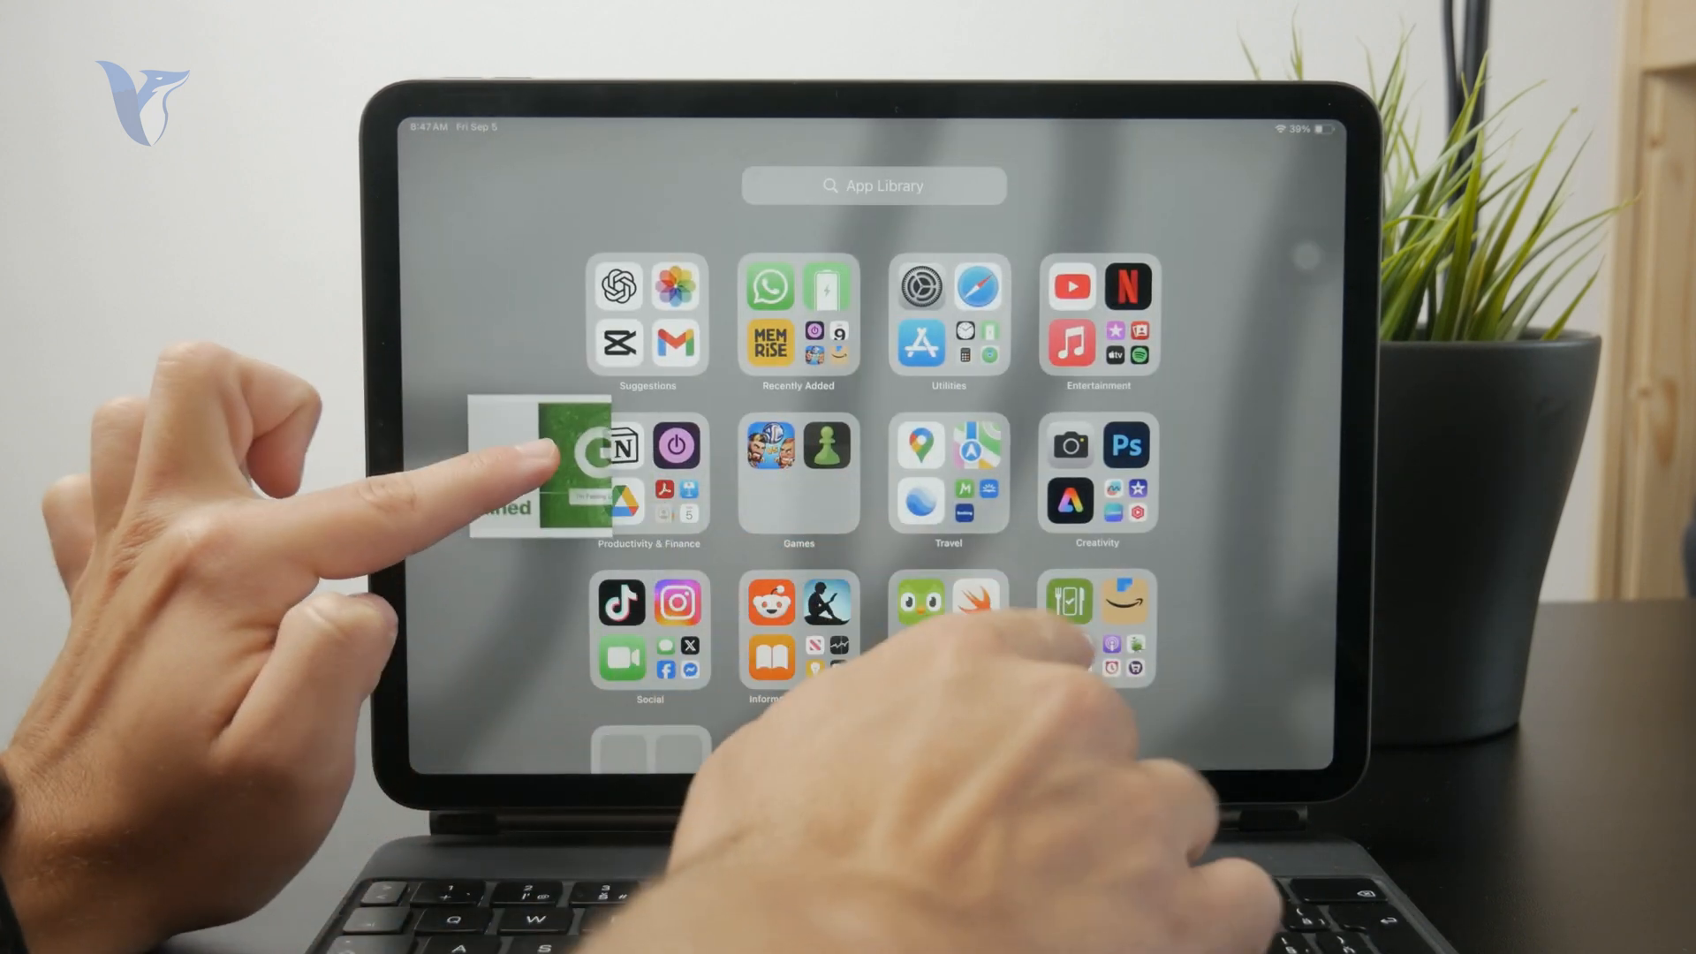
Open Notes from the App Library while still holding the dragged green thumbnail.
click(872, 185)
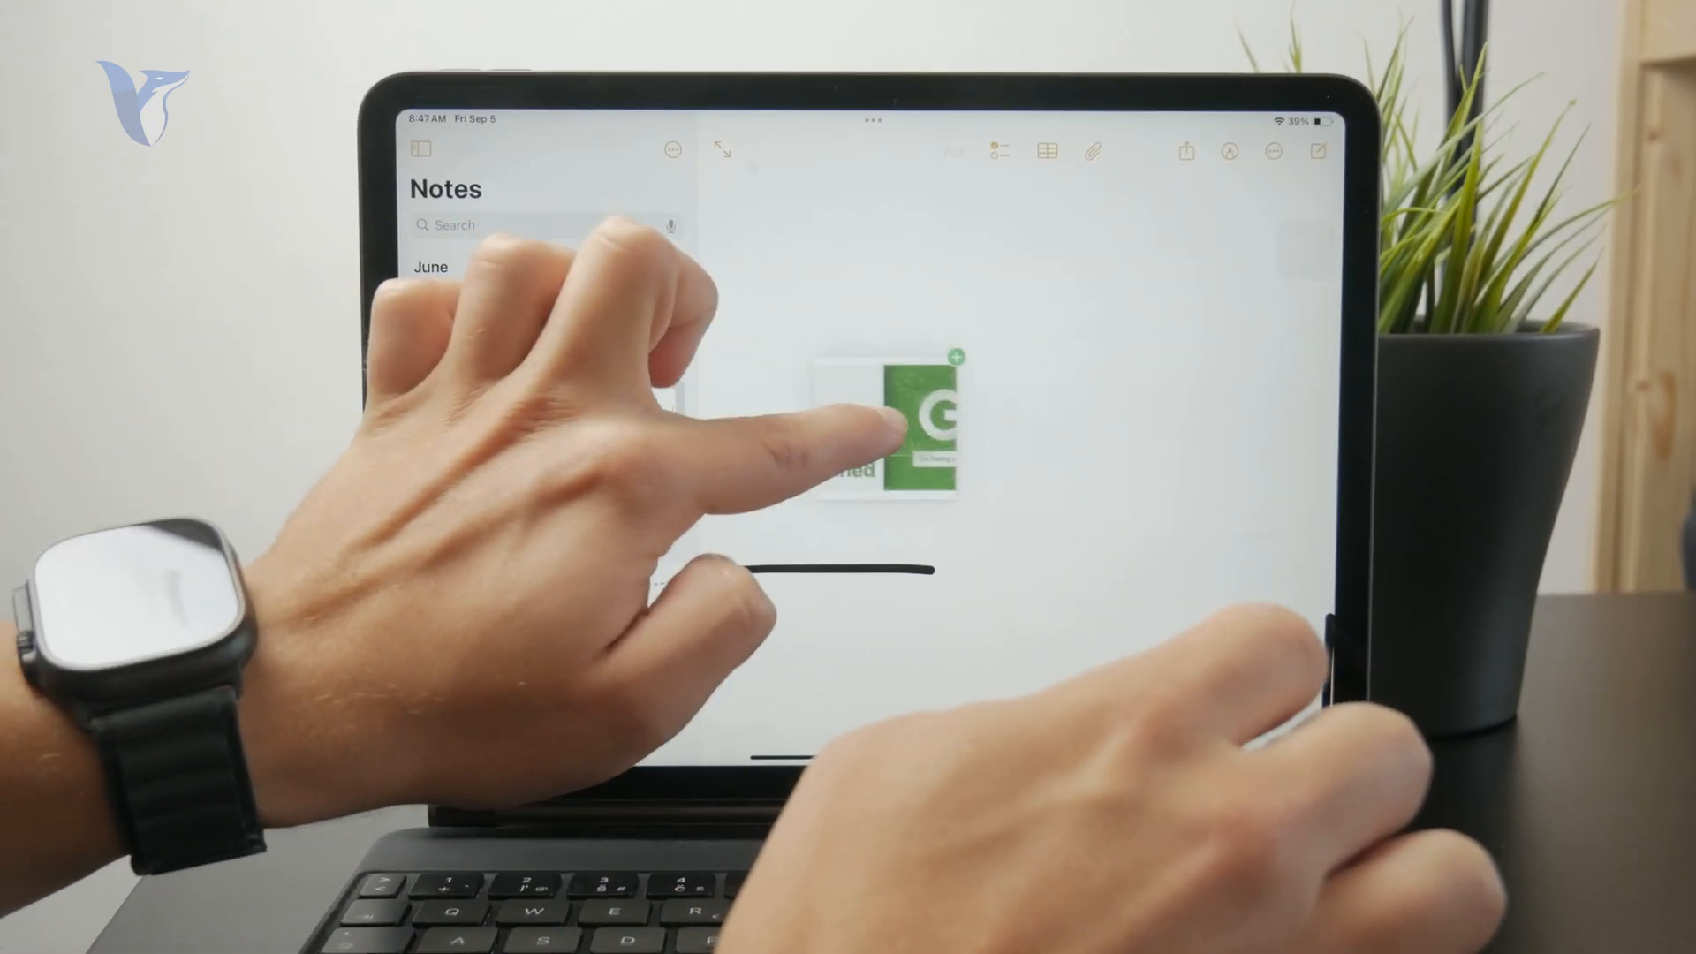
Drop the Lucky button thumbnail into the note, then reopen Notes via Spotlight and show the notes list.
click(929, 424)
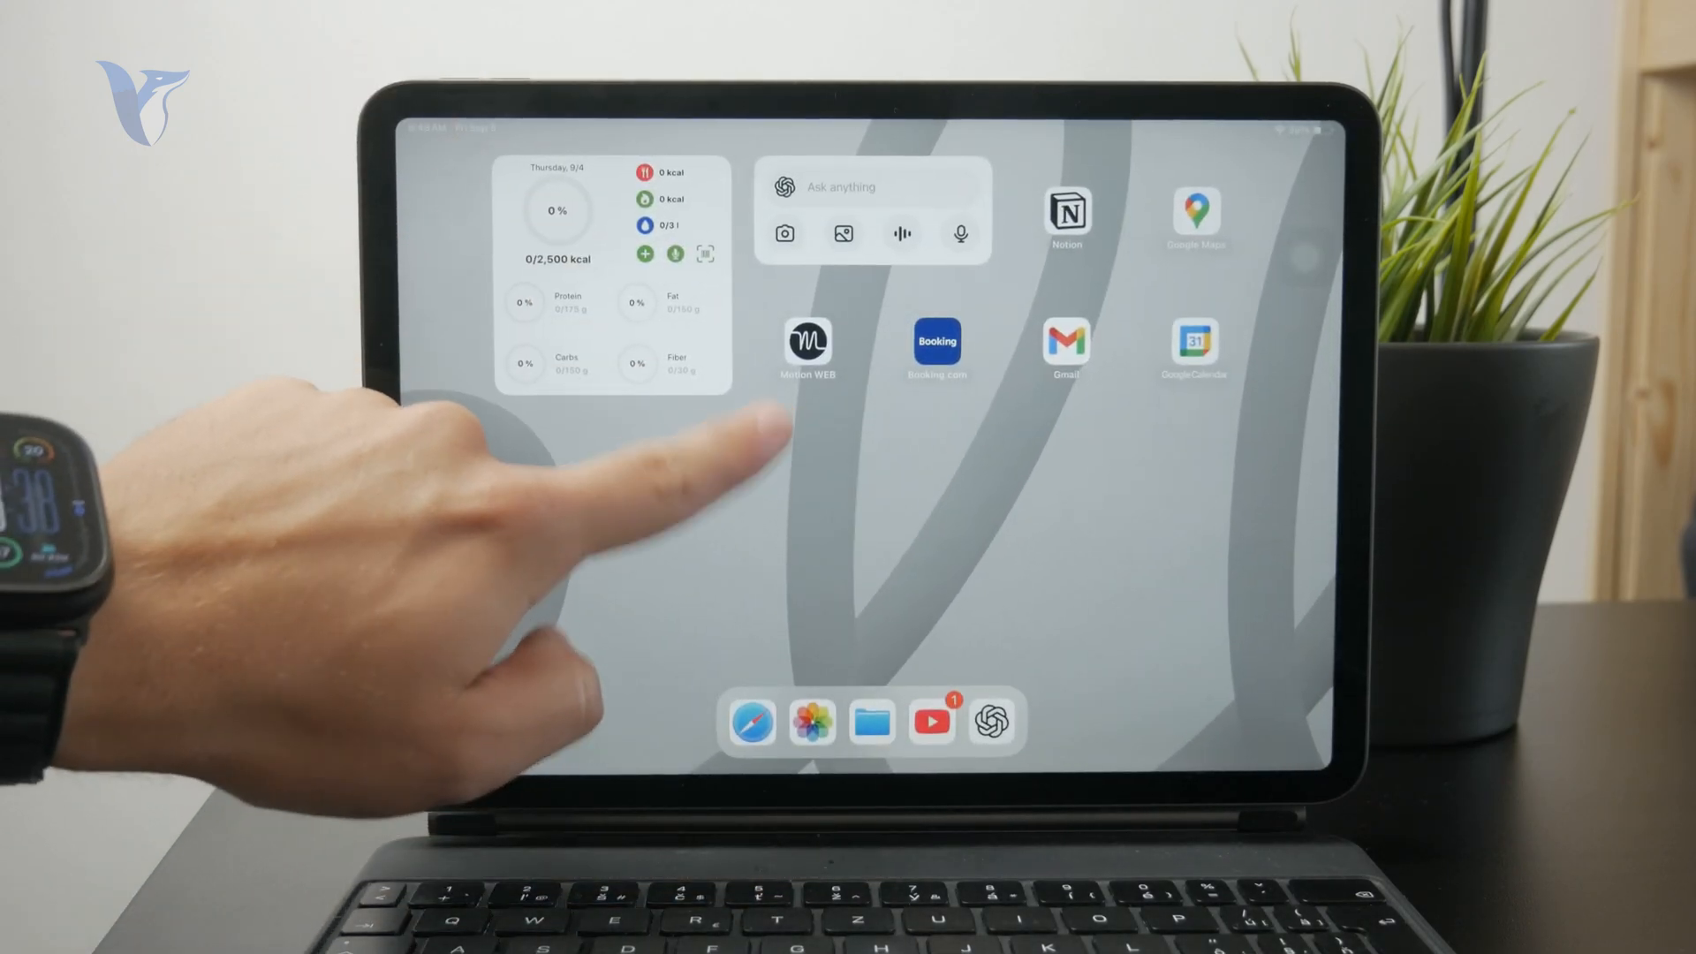
text(notes)
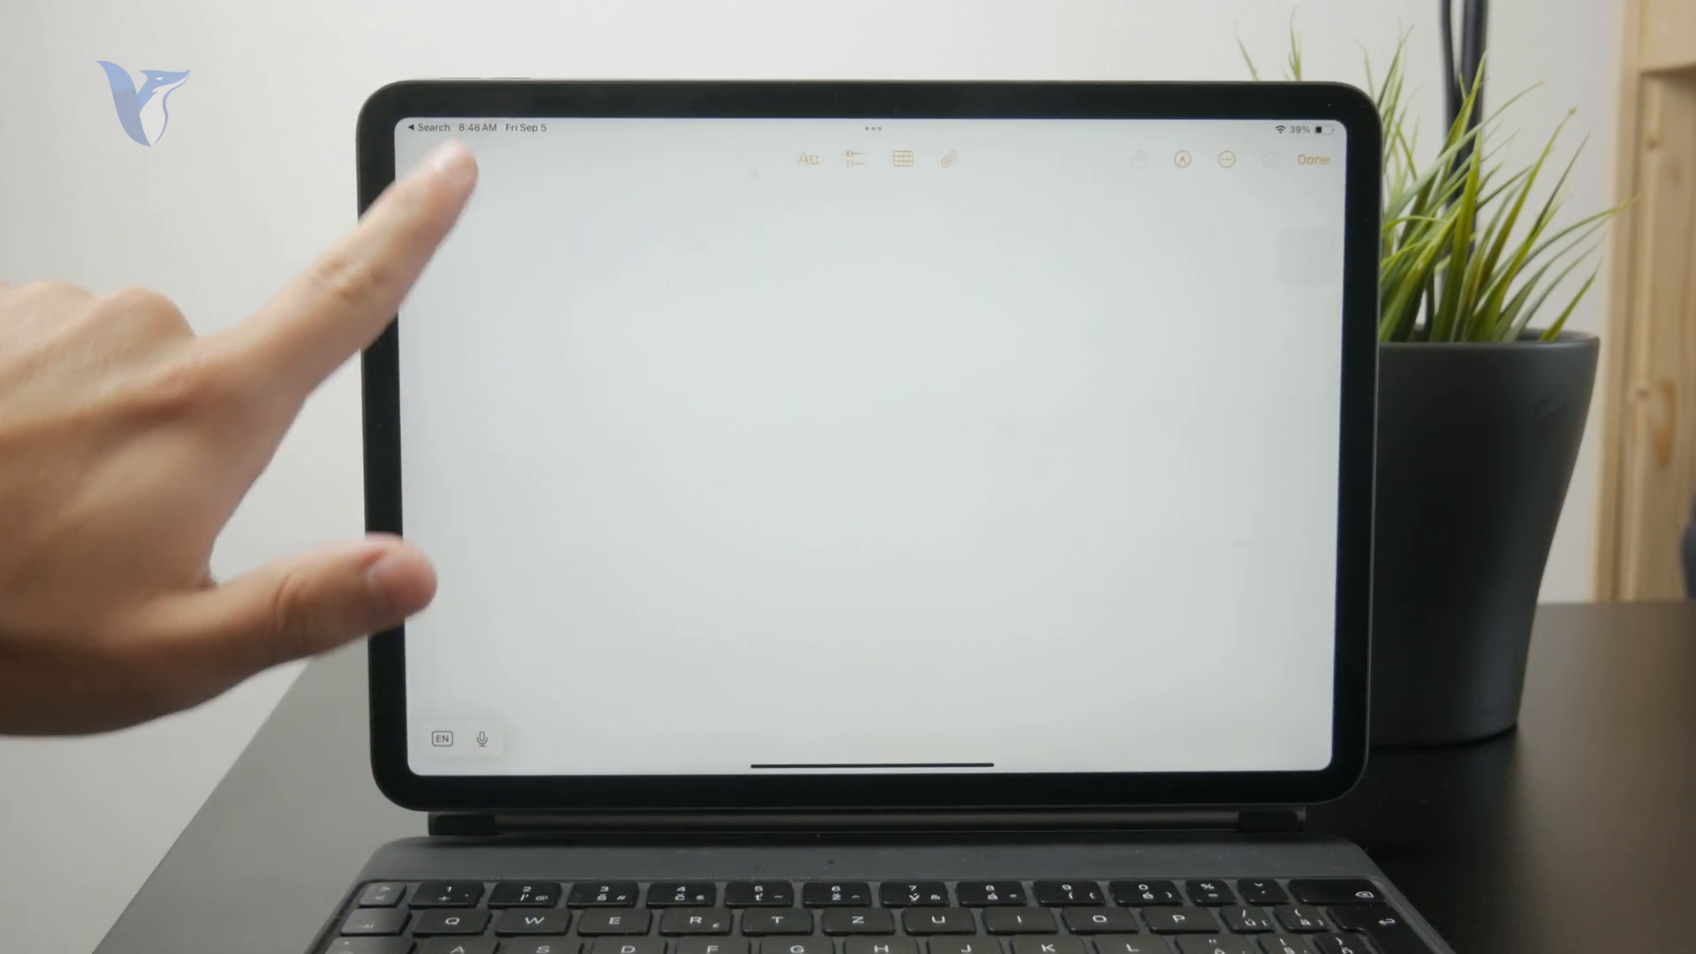
click(419, 159)
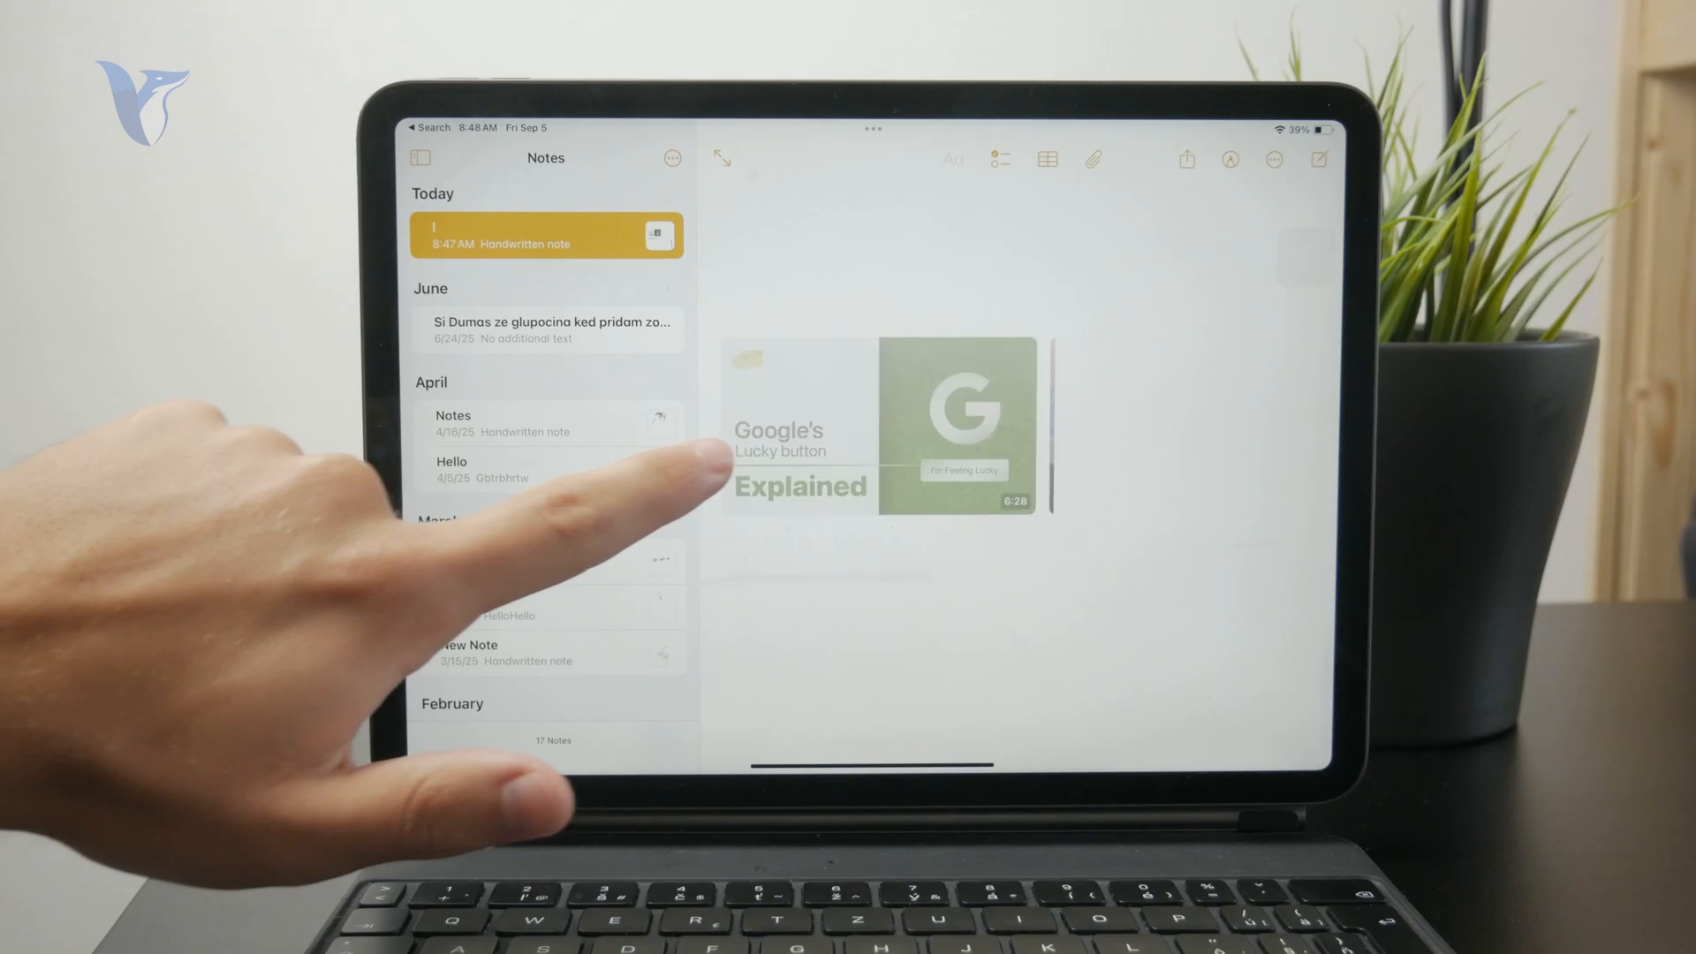